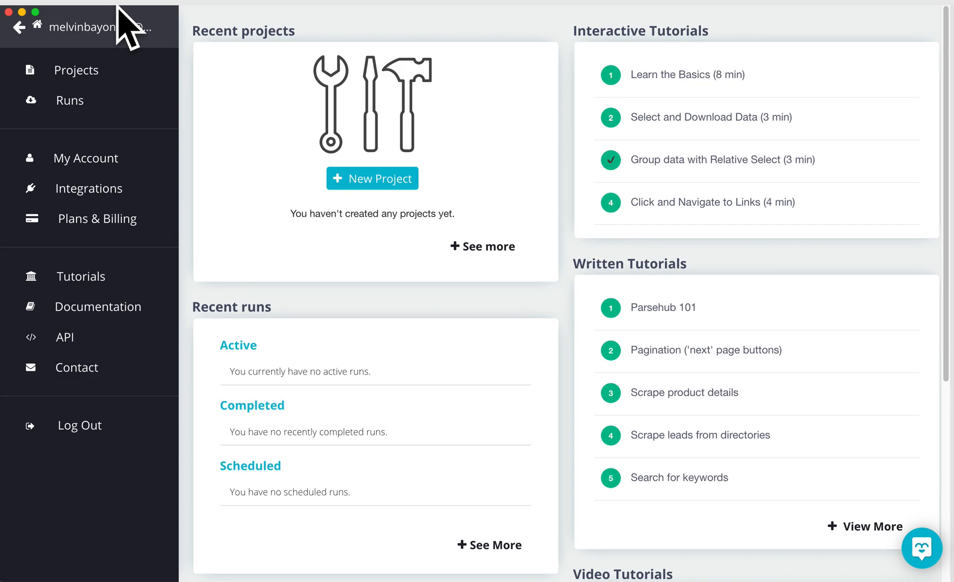
Step: Start a new project on the Times Business Directory Singapore 1000 companies 2018 URL
left_click(373, 178)
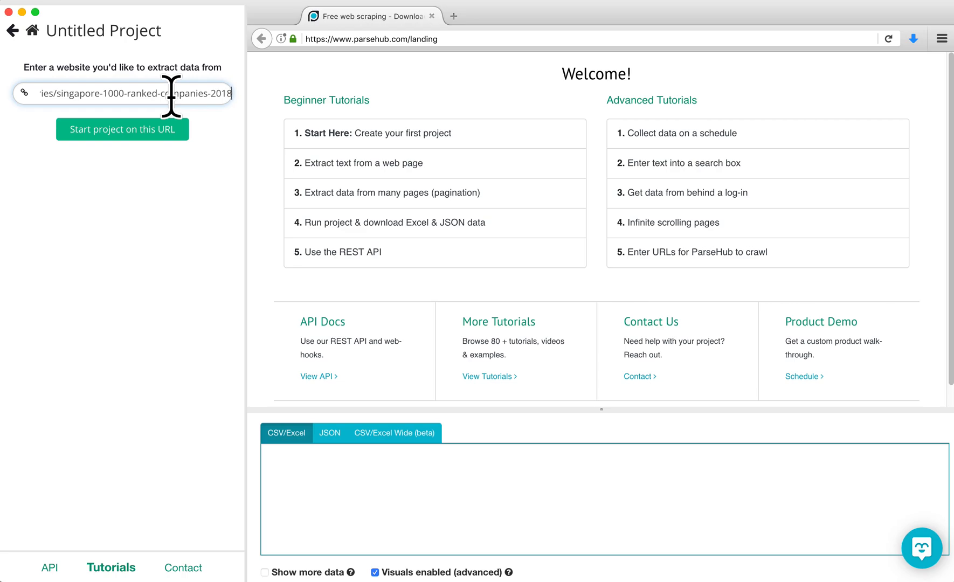
left_click(122, 128)
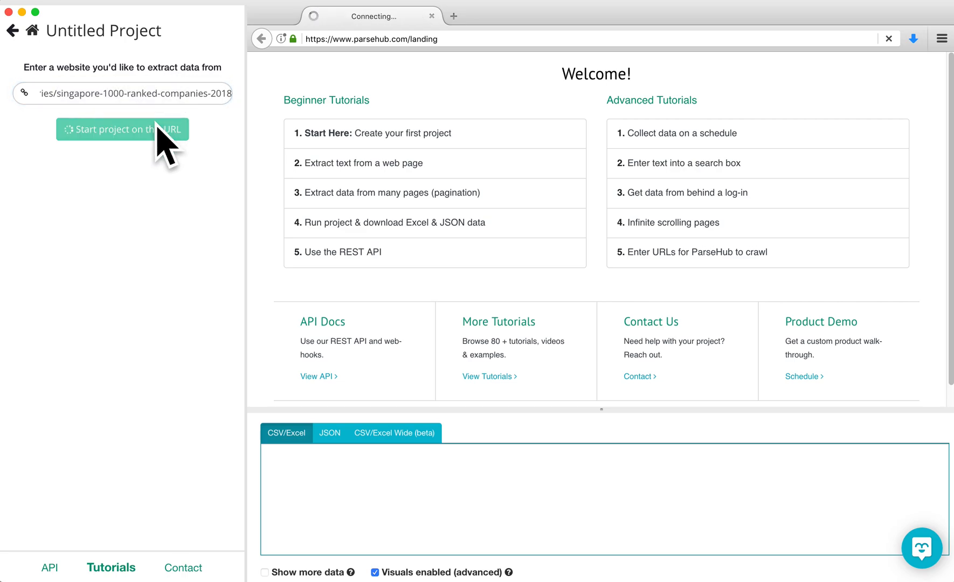
left_click(122, 129)
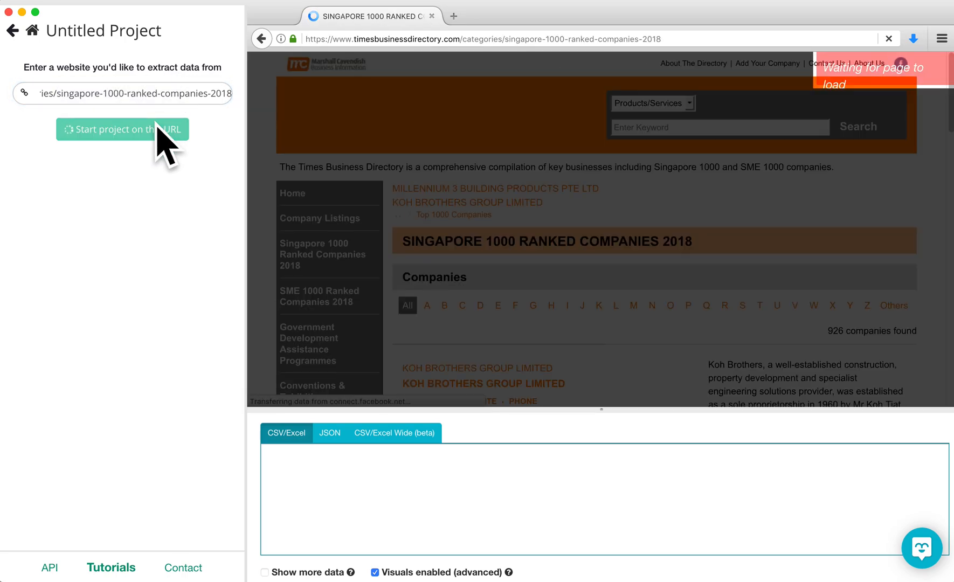
Step: Select all ten company names, extracting name and URL, and name the selection 'company'
left_click(122, 129)
type("company")
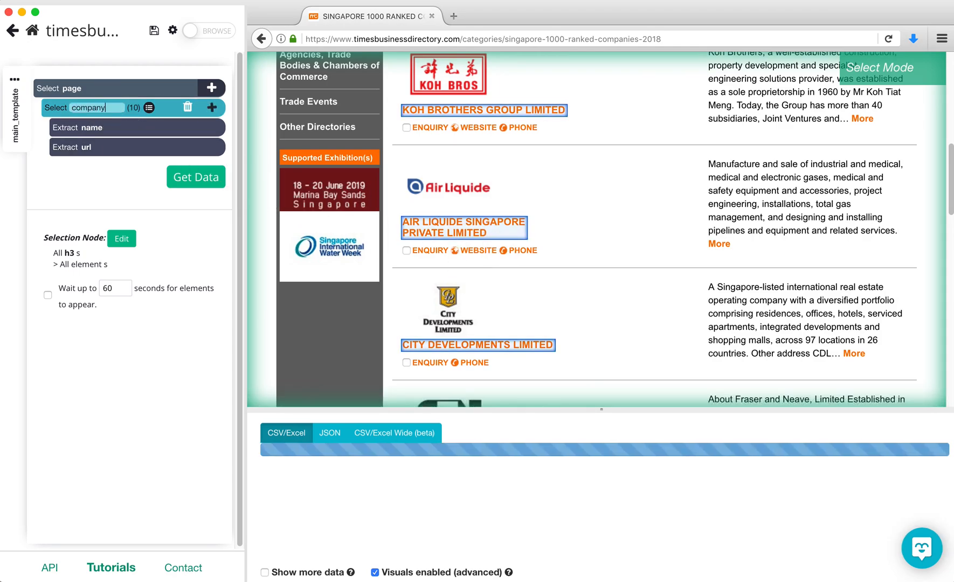
left_click(195, 176)
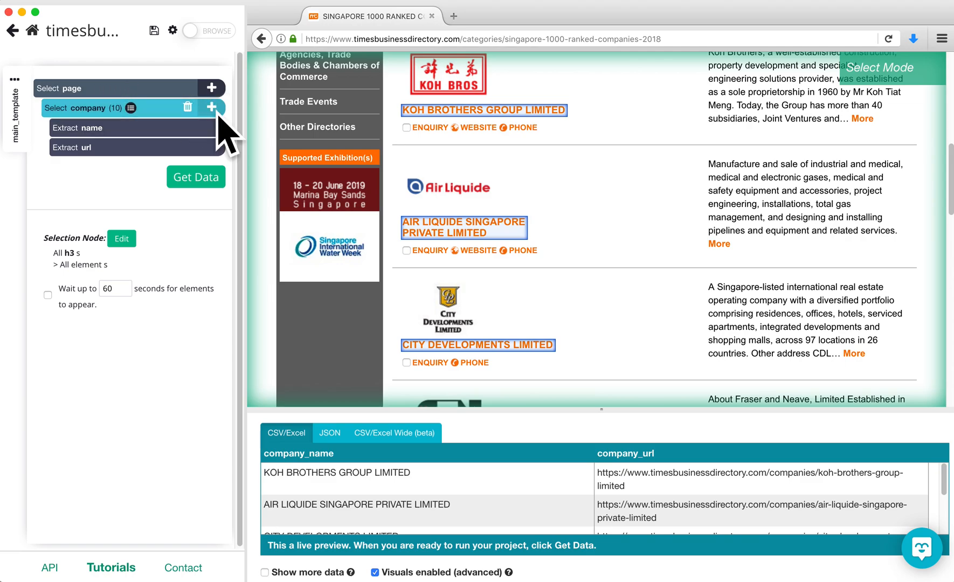
Step: Add a relative 'logo' selection from each company name to its logo image
left_click(211, 108)
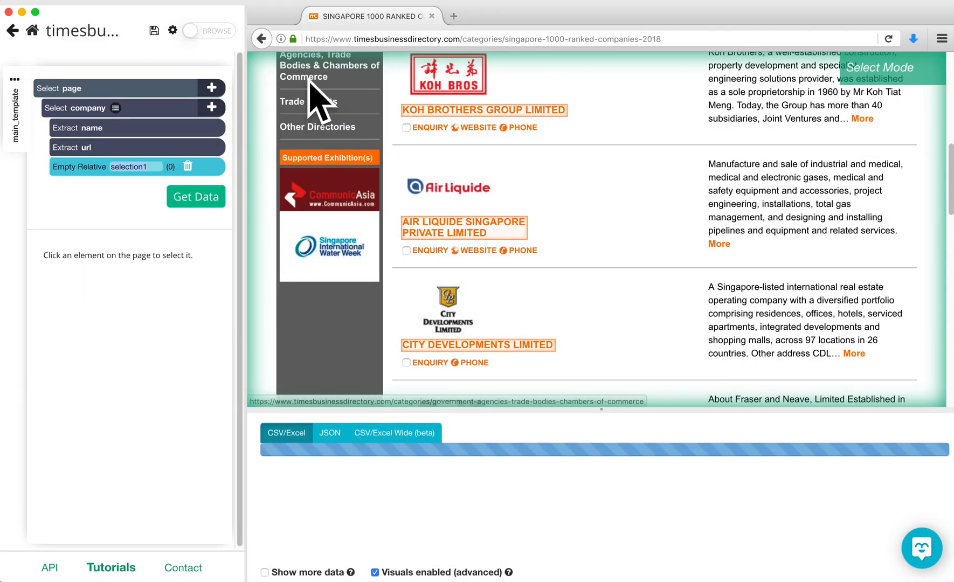
left_click(196, 196)
type("logo")
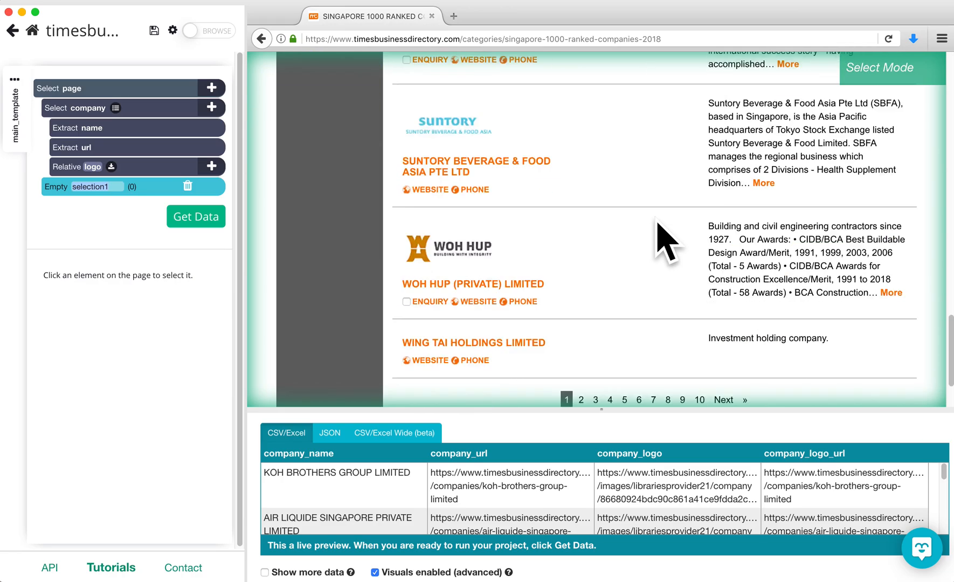
Step: Select the Next pagination link, rename it 'next', and give it a Click action
left_click(723, 311)
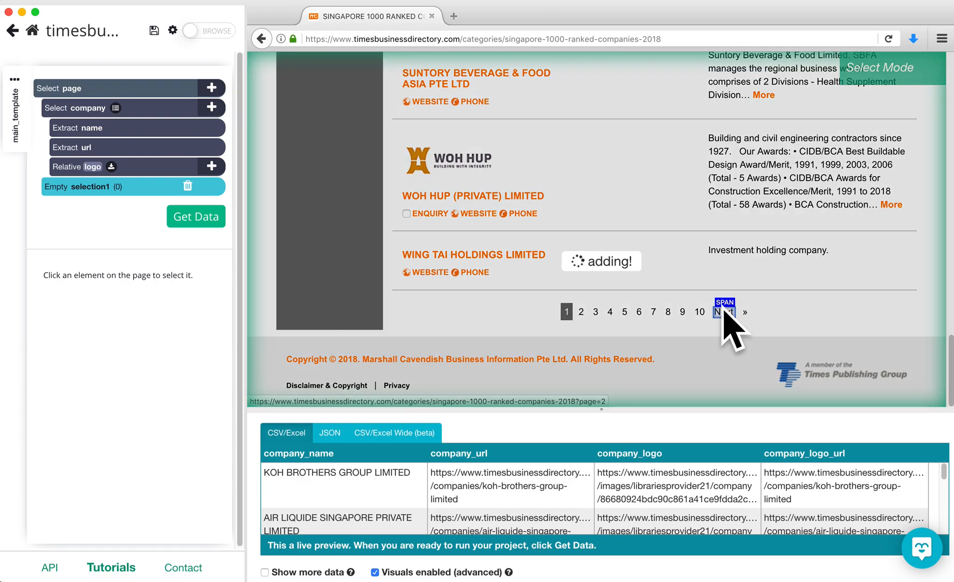
left_click(723, 312)
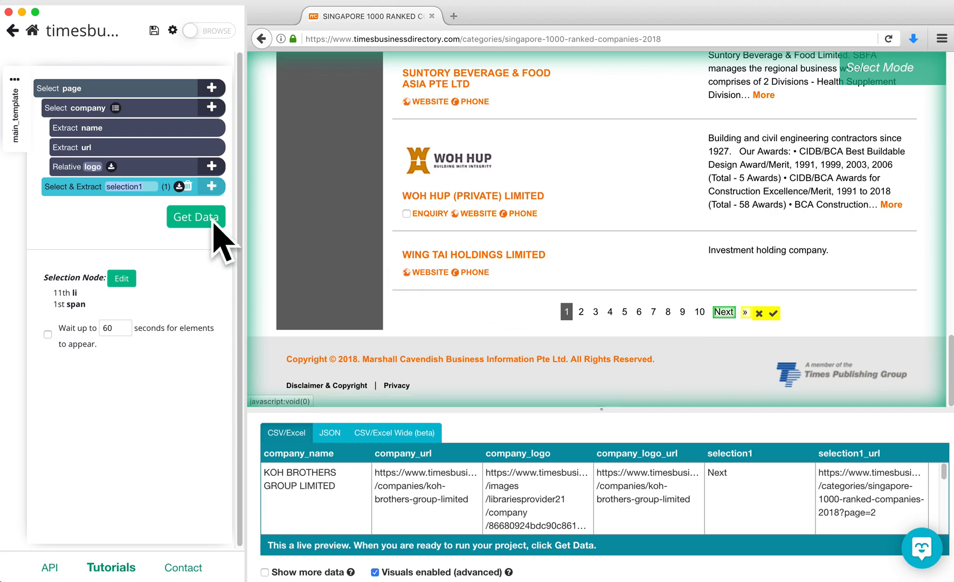
type("next")
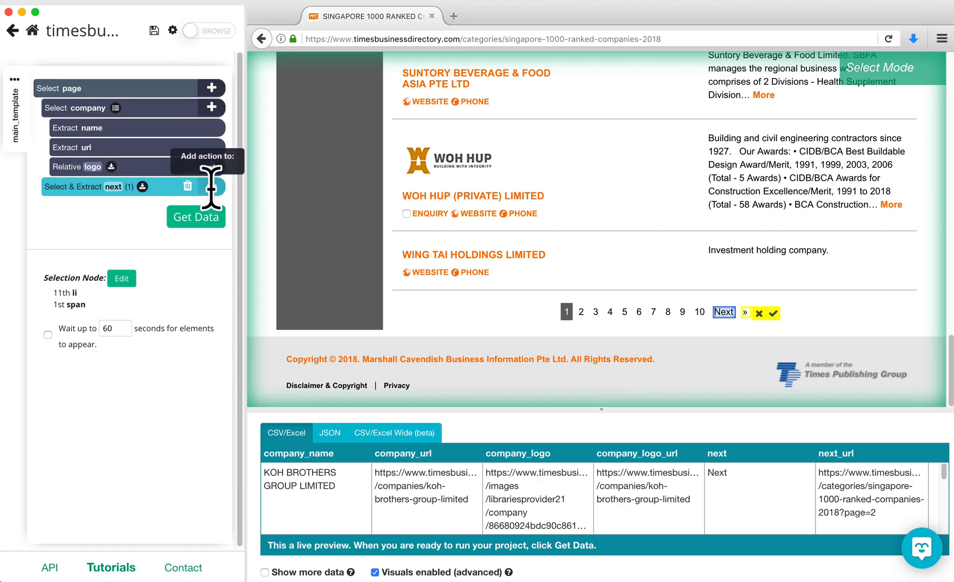
left_click(774, 313)
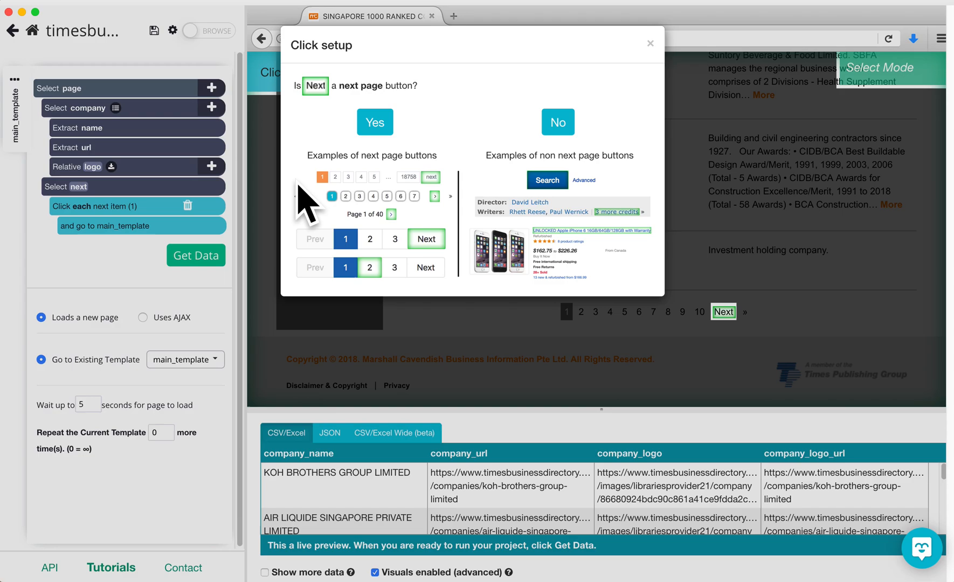
Step: Confirm Next as a next-page button that repeats main_template on page 2
left_click(374, 122)
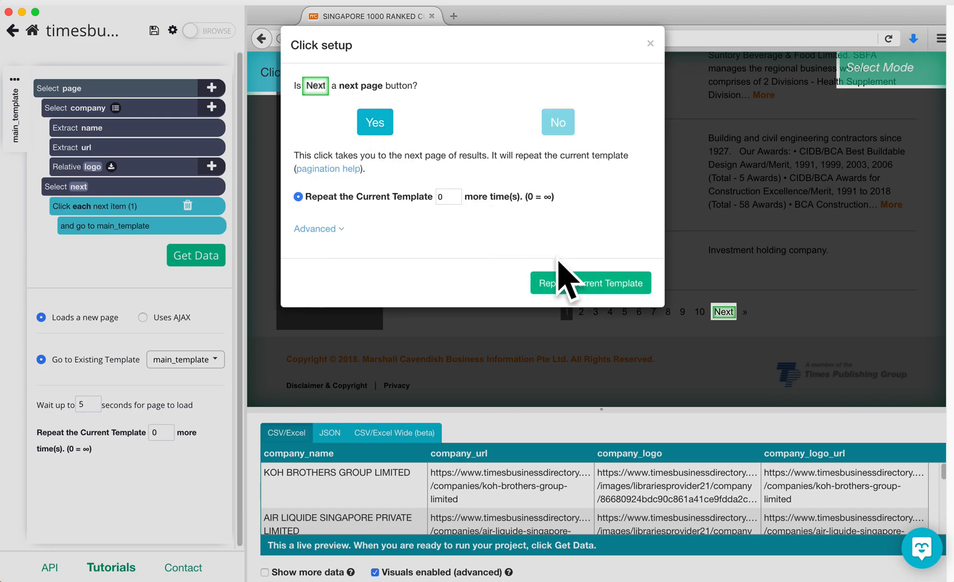
left_click(375, 122)
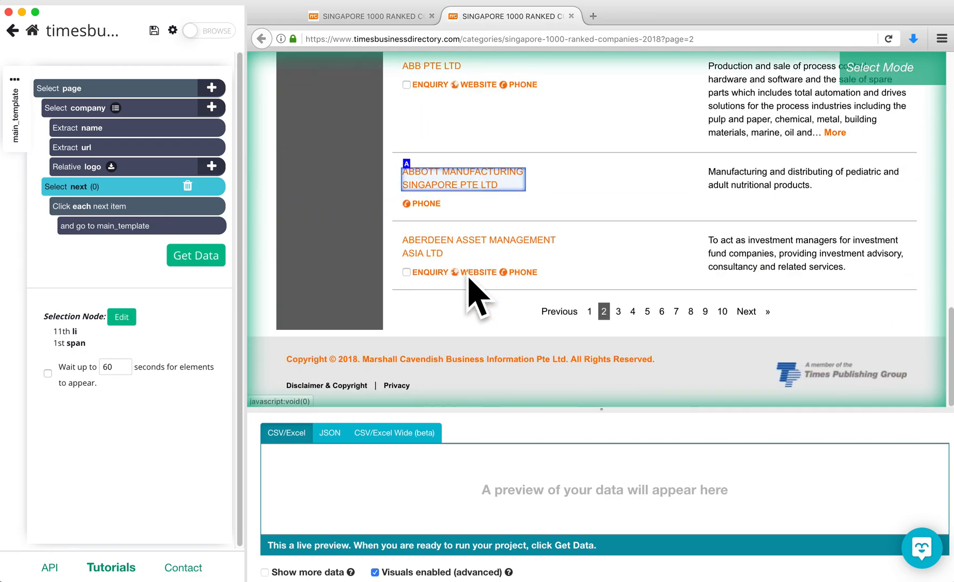
mouse_move(676, 311)
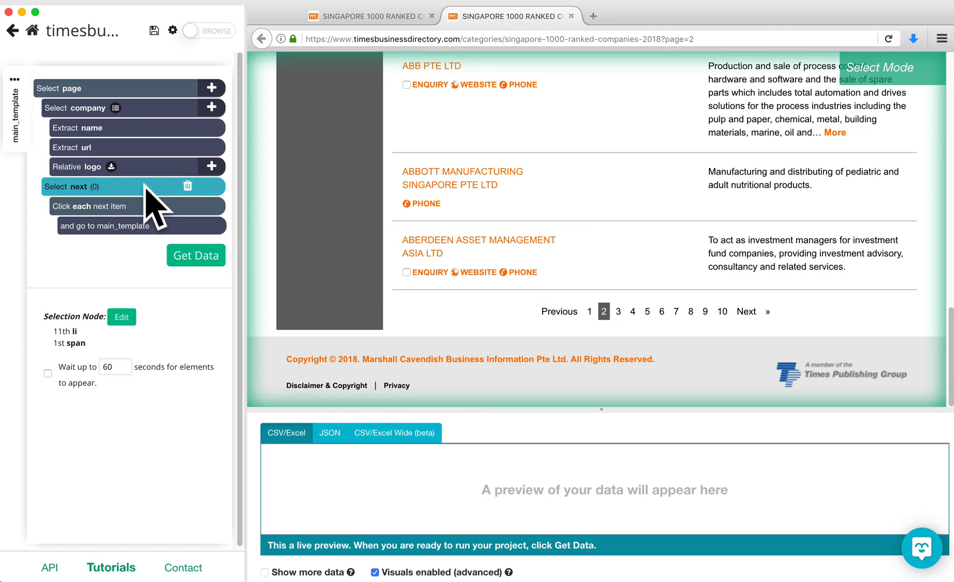
mouse_move(746, 312)
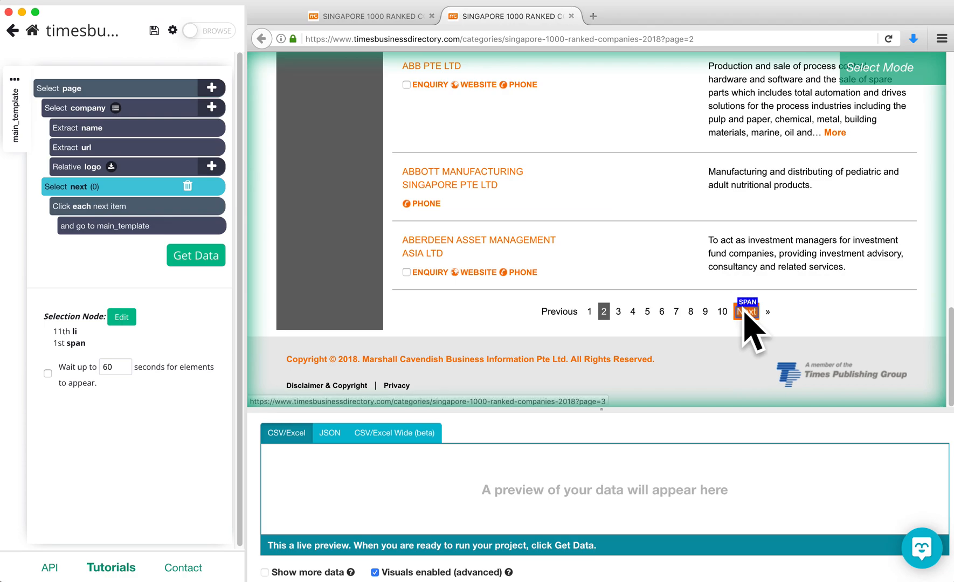
Step: Re-select the Next link on page 2, matching three pagination links
left_click(746, 312)
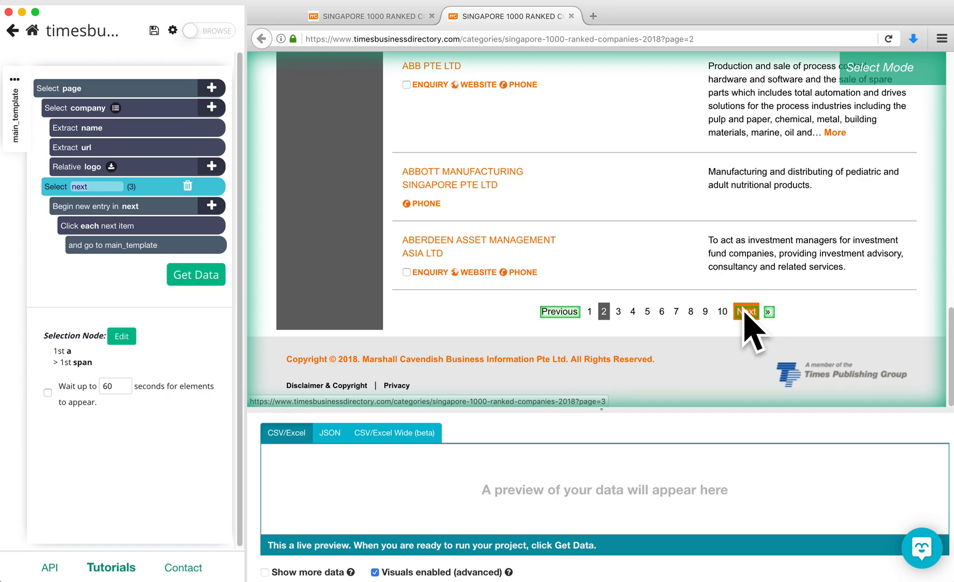
mouse_move(190, 205)
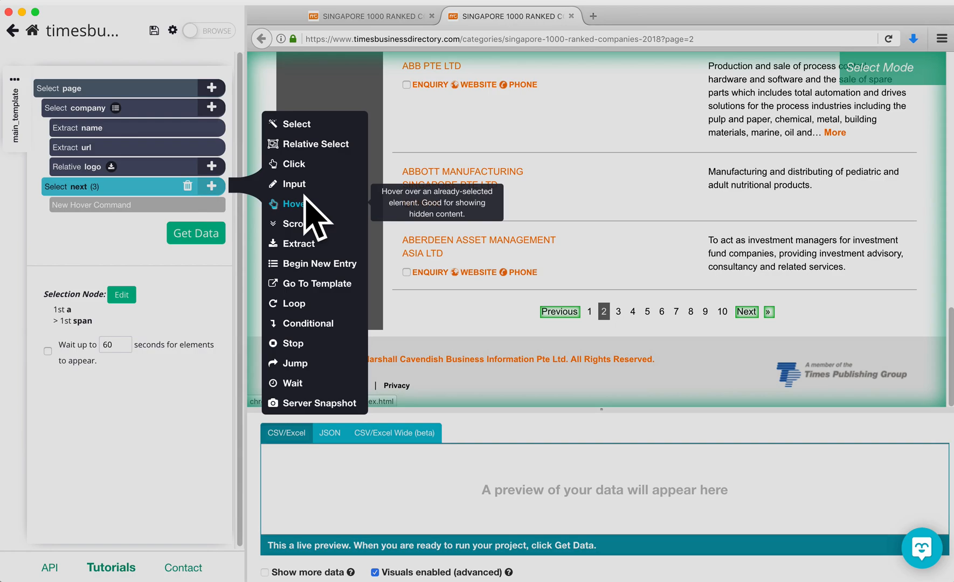
Step: Wrap the next selection in an $e.text=='Next' conditional that clicks through to main_template
left_click(307, 323)
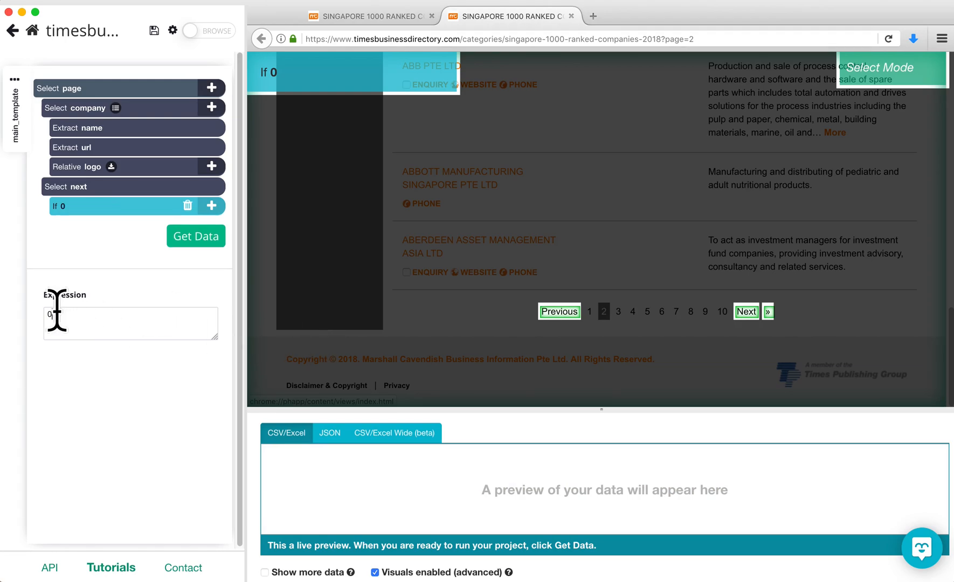
type("$e.")
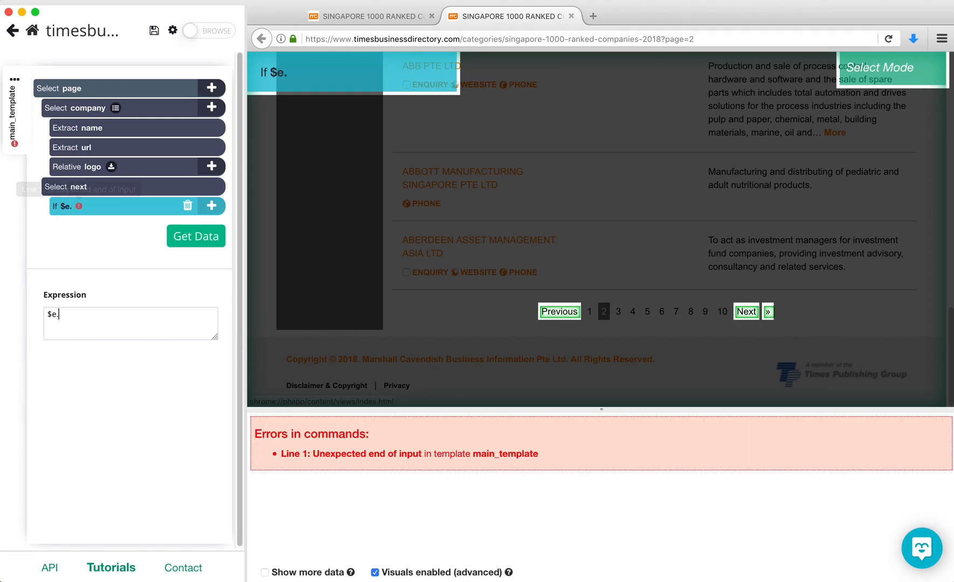
type("text=")
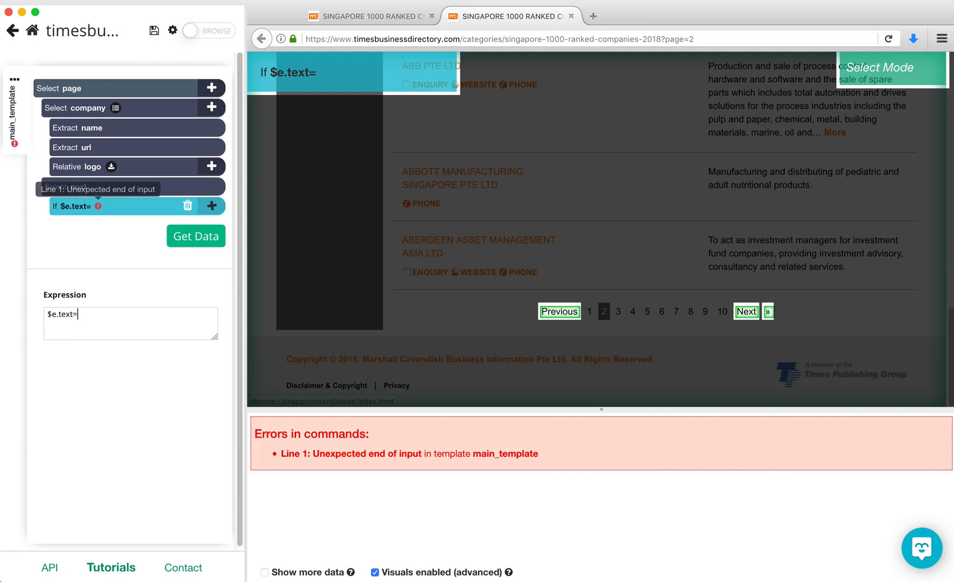
type("='Next")
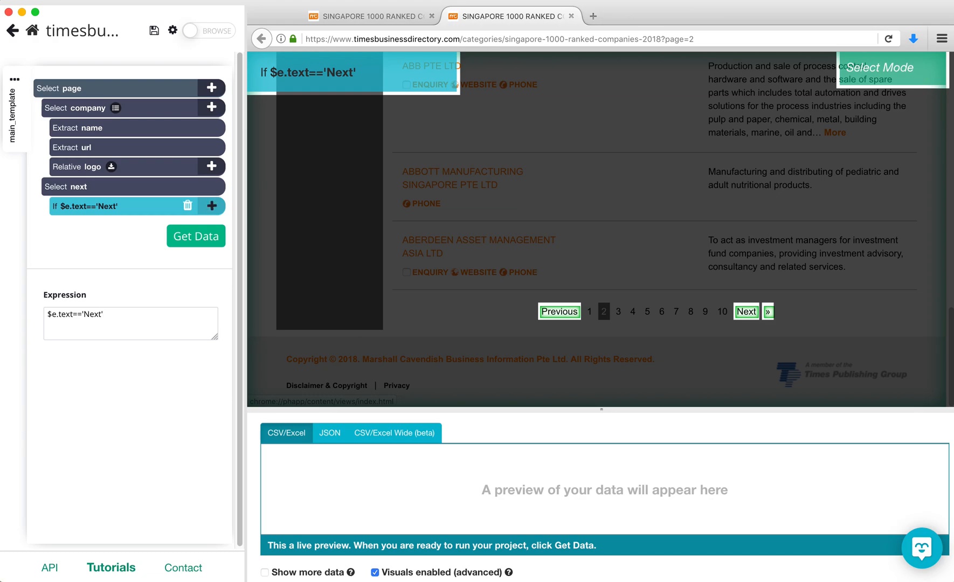
left_click(131, 318)
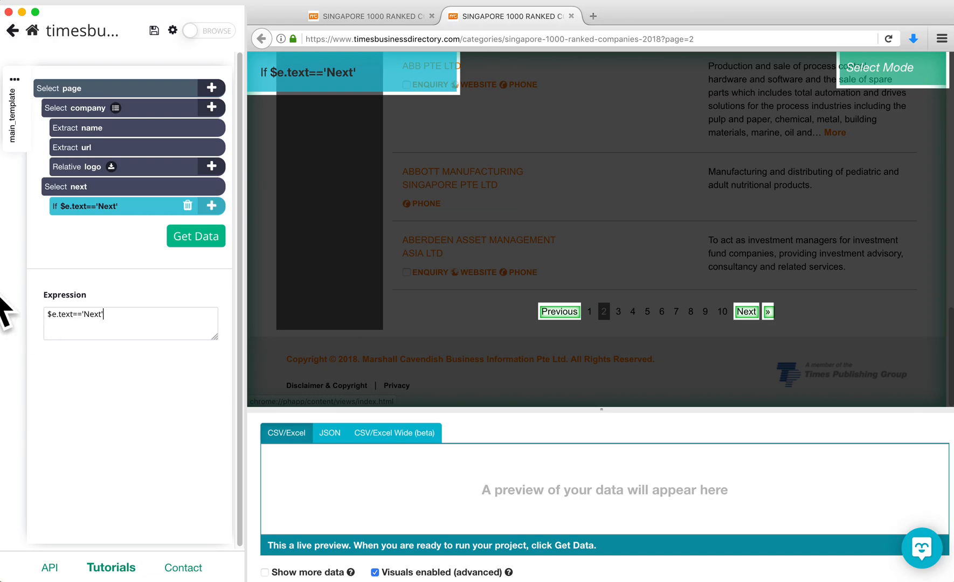
left_click(211, 206)
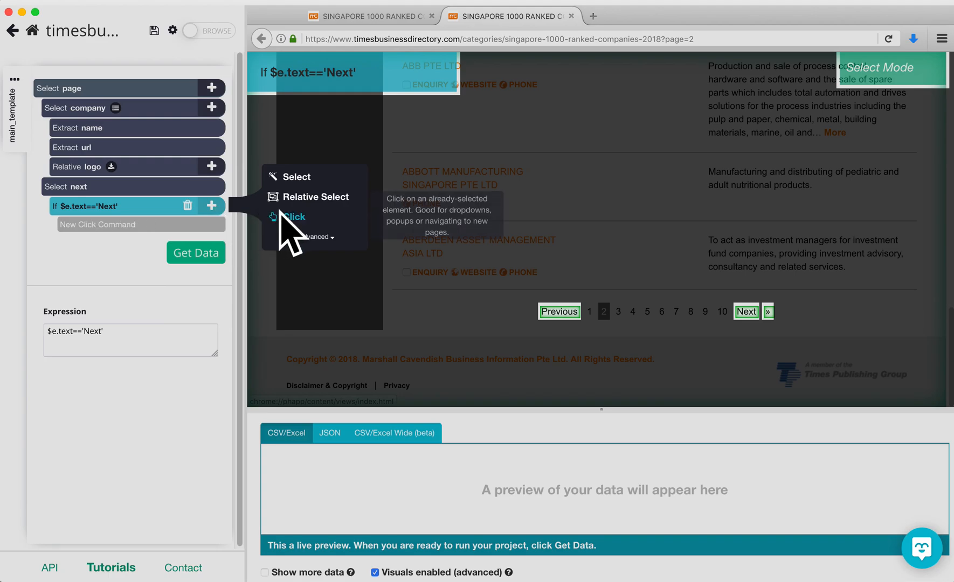
left_click(293, 217)
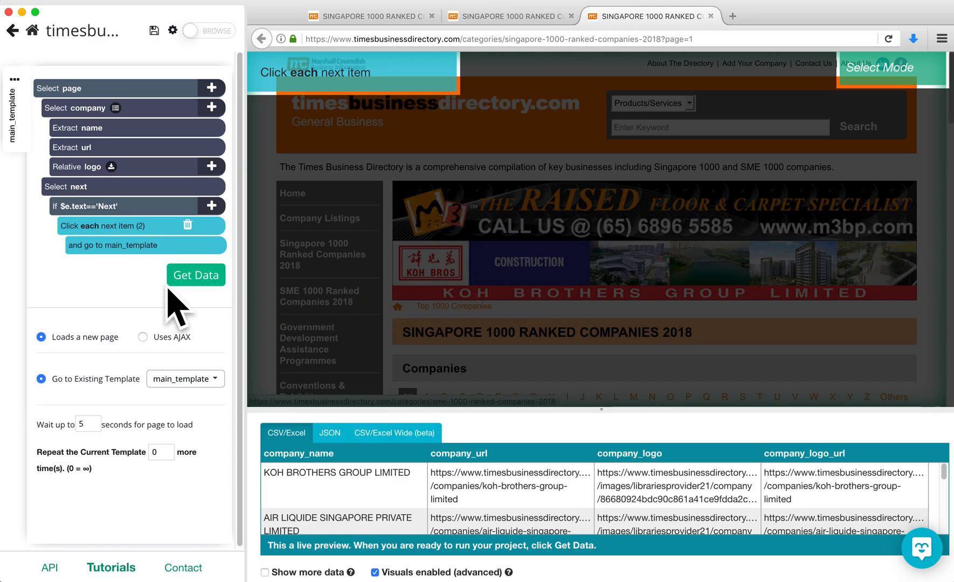
Step: Go to the project's Get Data page and launch a test run
left_click(195, 274)
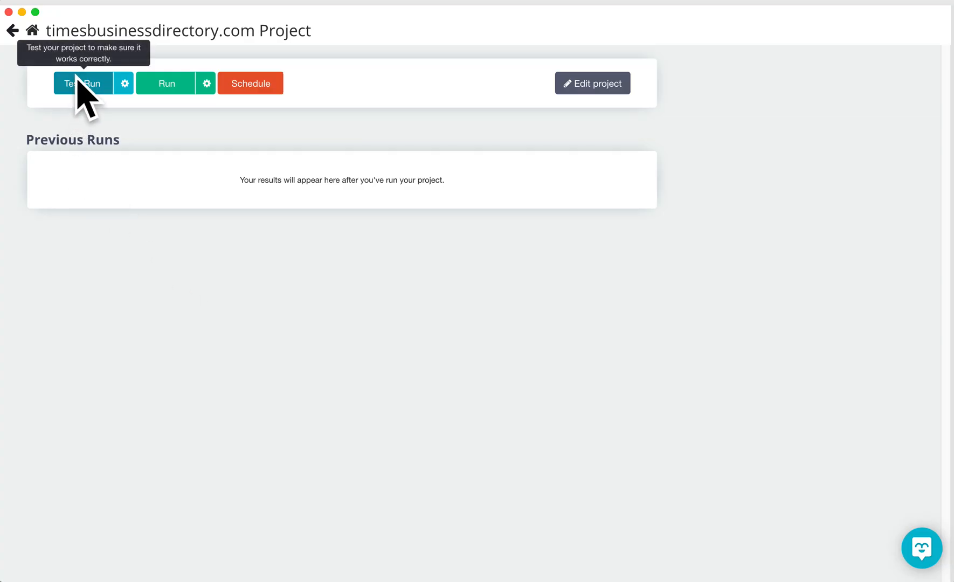
left_click(83, 83)
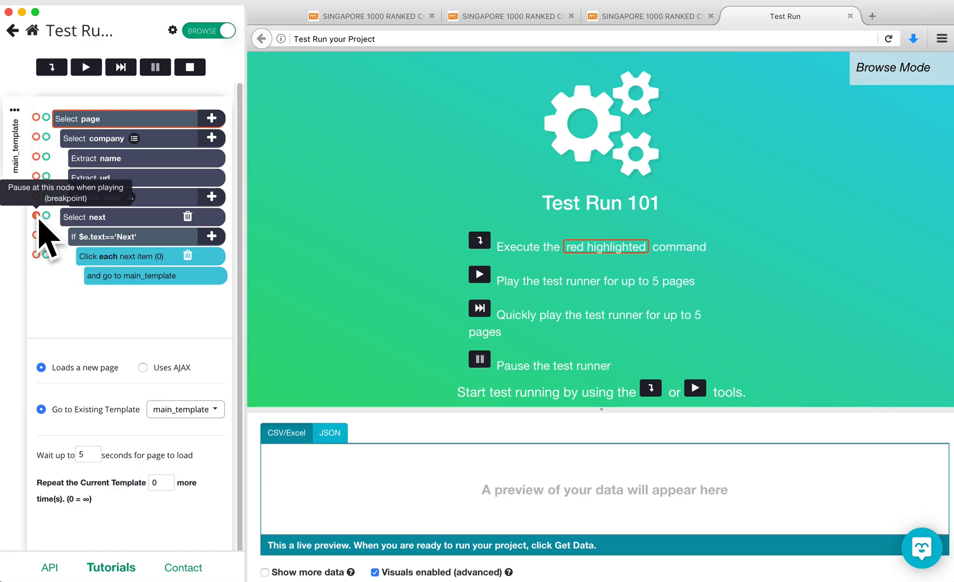
Step: Break on 'Select next', fast-play, then step through the Next clicks to page 3
left_click(119, 67)
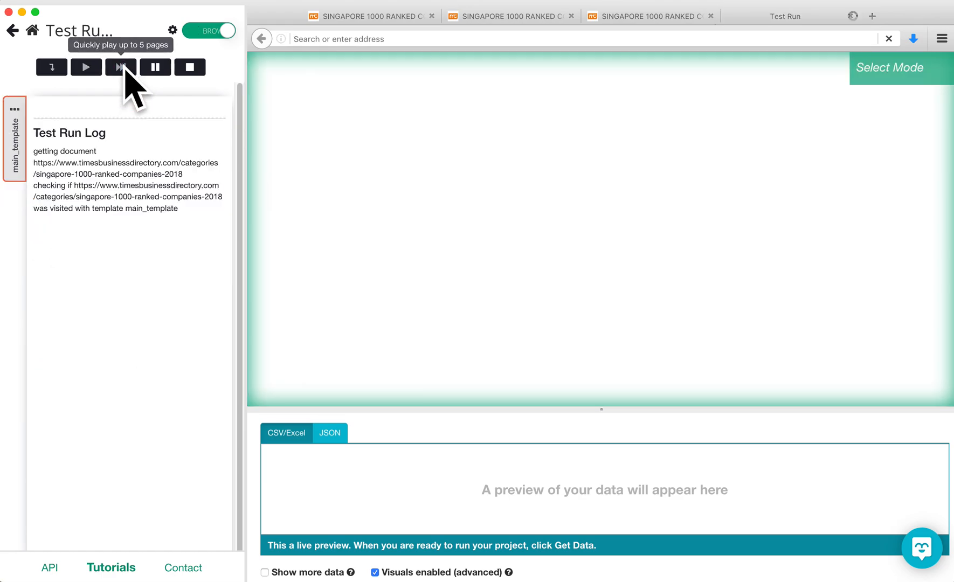
left_click(121, 66)
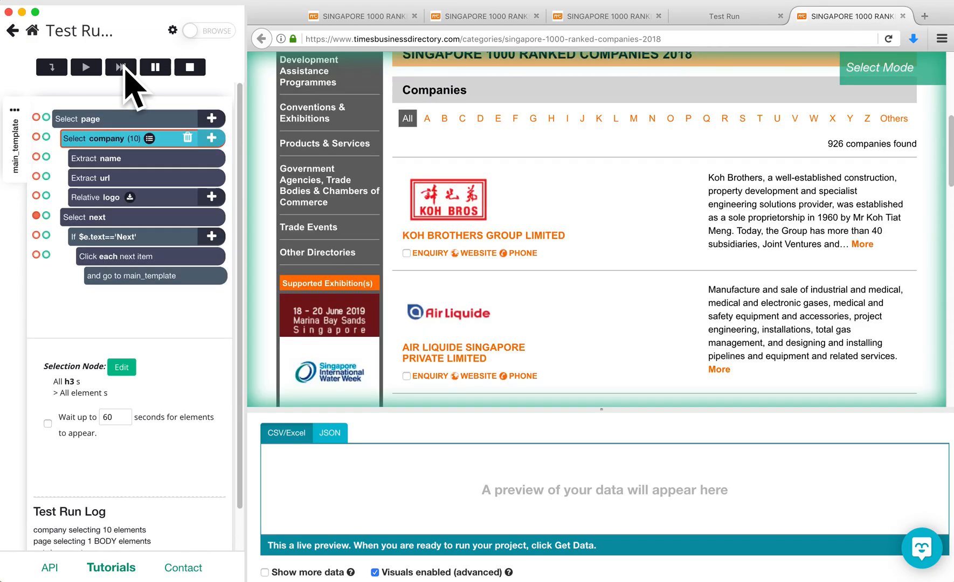
left_click(121, 67)
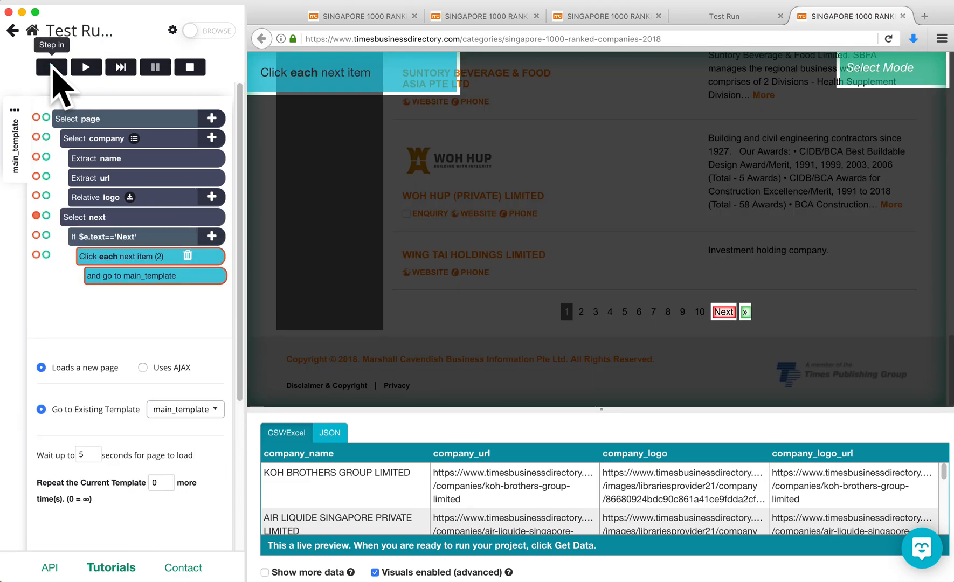
left_click(52, 66)
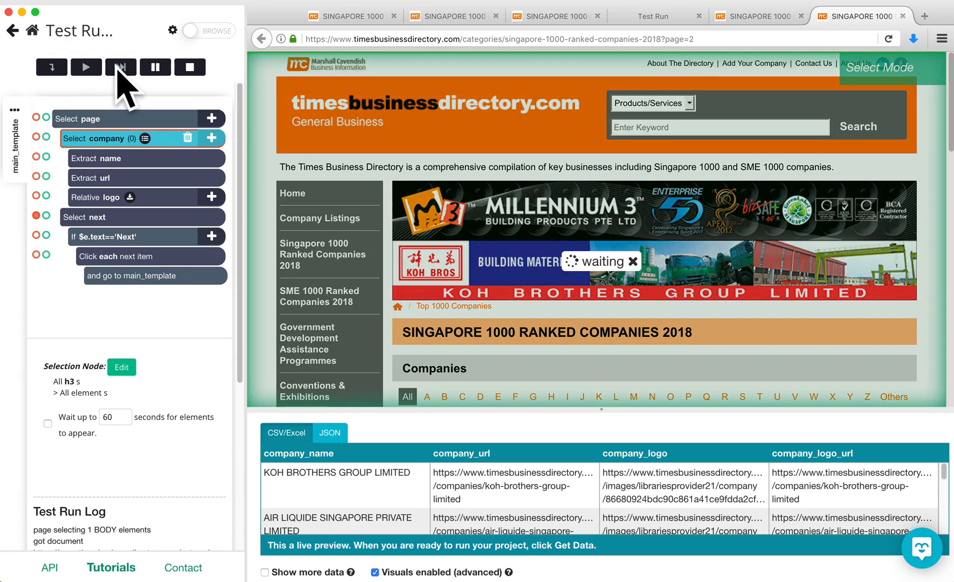
left_click(52, 67)
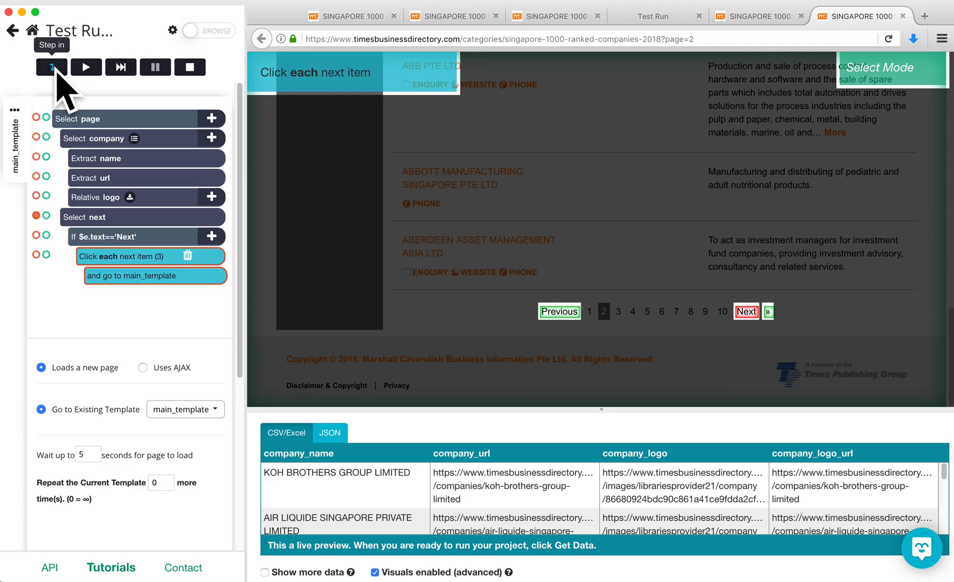
left_click(53, 67)
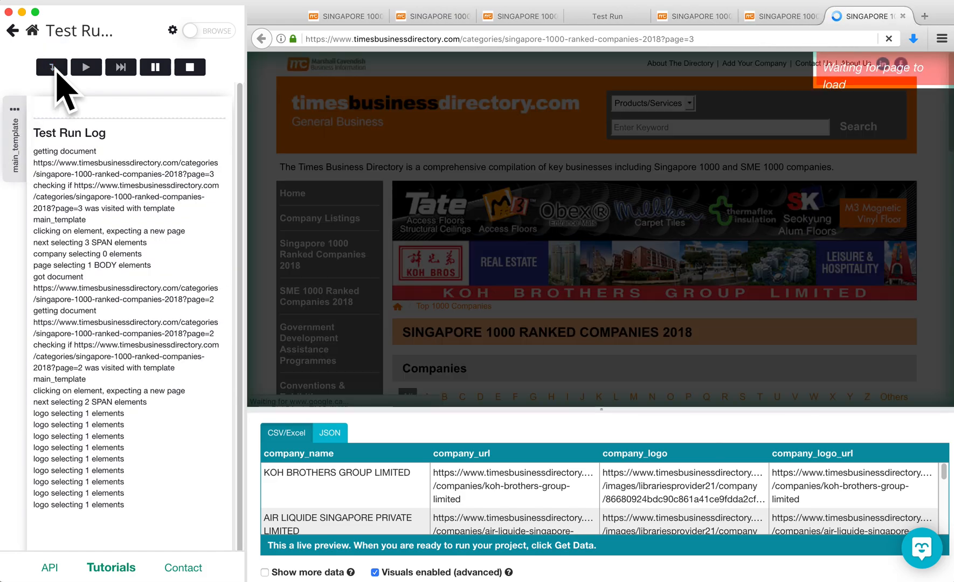
left_click(53, 67)
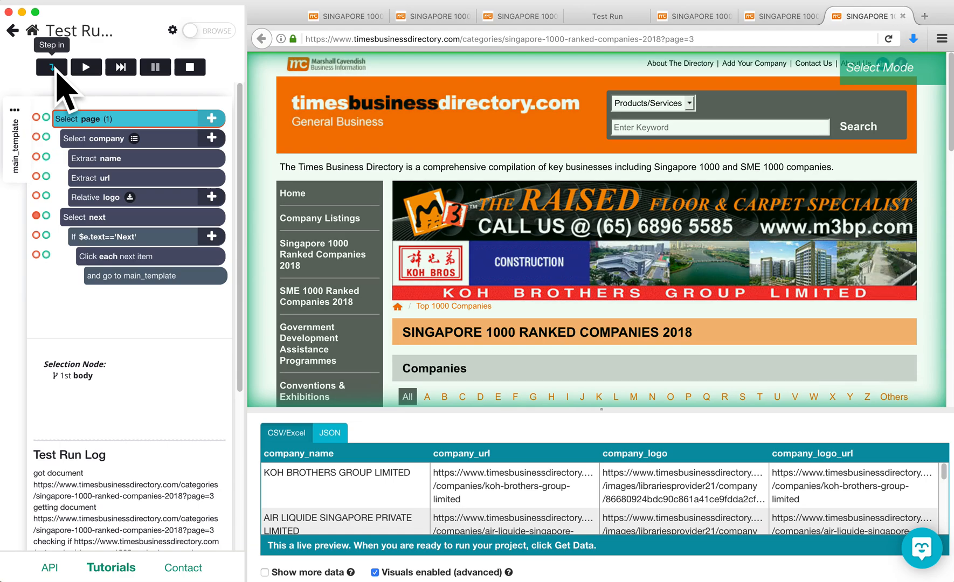